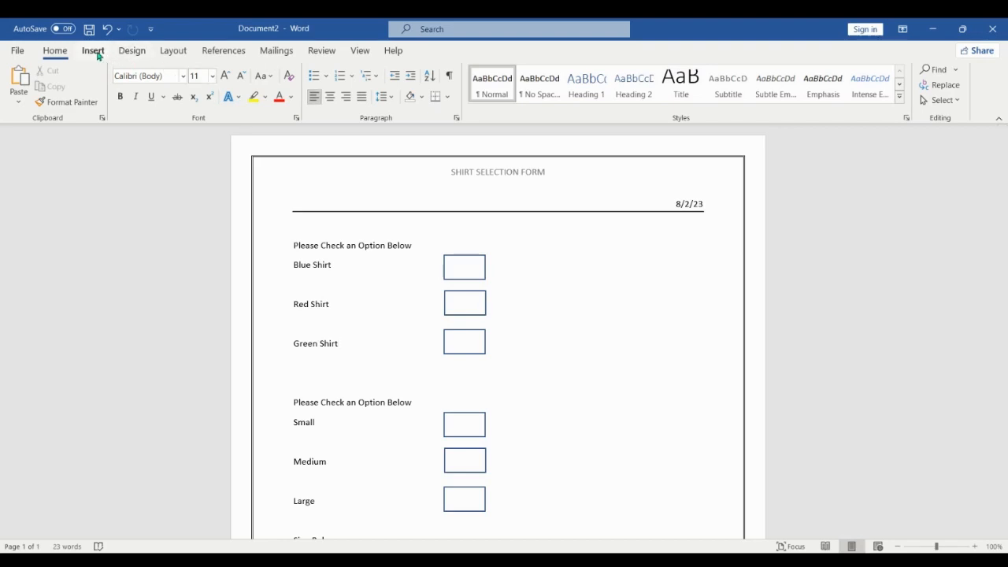
# Show the Insert ribbon commands and look over the form's colour, size and signature areas
pyautogui.click(93, 51)
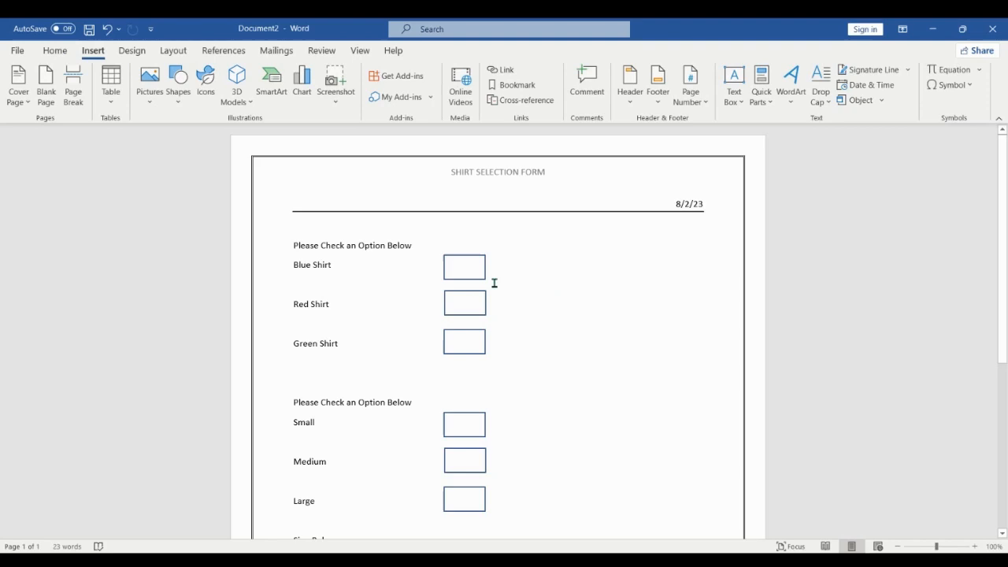
pyautogui.scroll(-3)
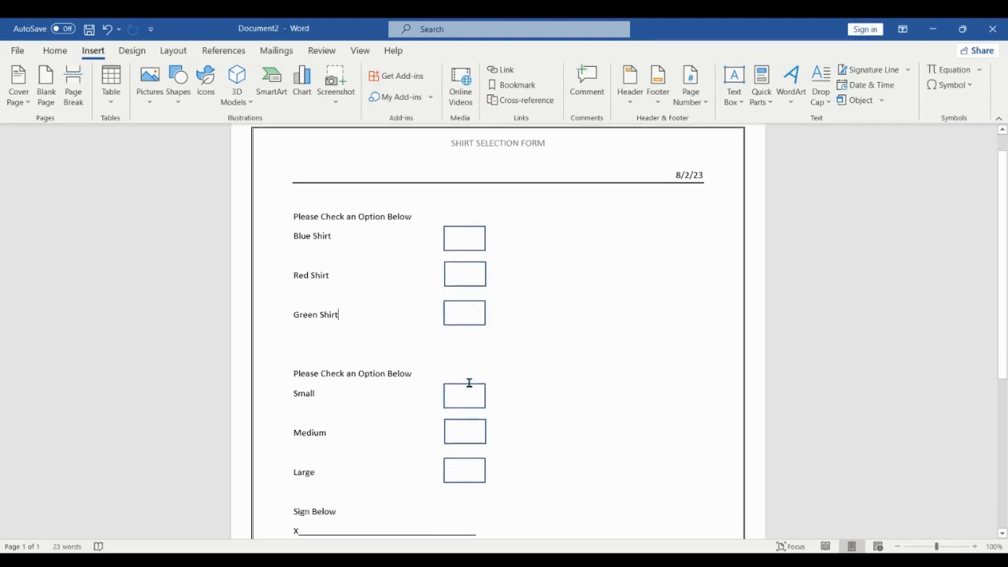
pyautogui.scroll(-3)
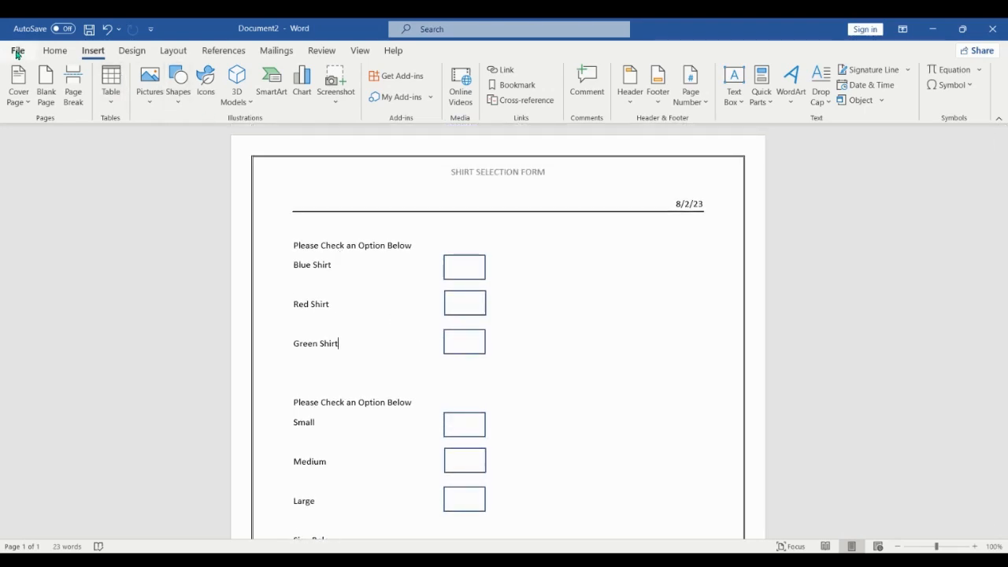
# Start Save As from the File menu to save the form under a new name
pyautogui.click(17, 50)
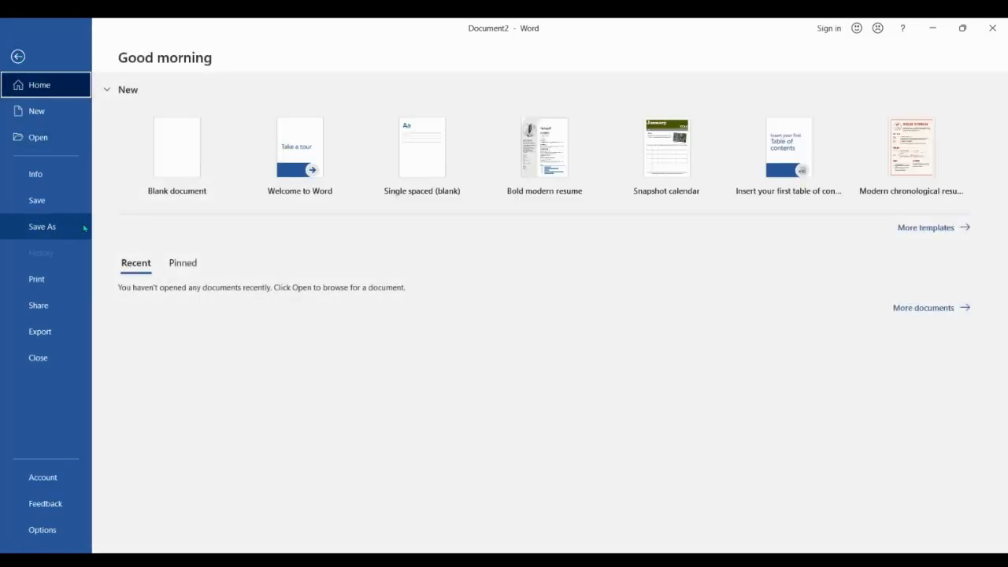
pyautogui.click(41, 227)
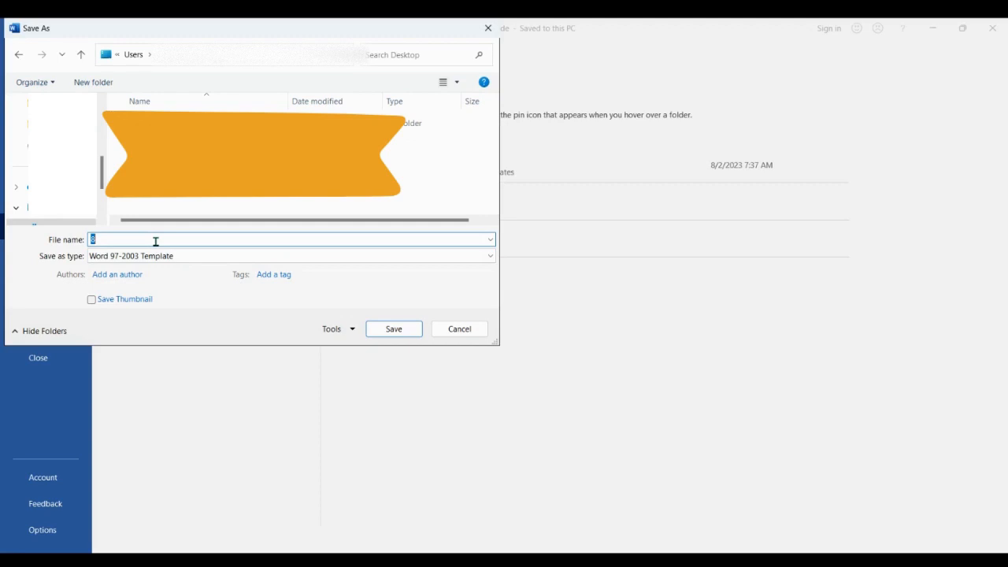
# Save the form as a PDF named read1
pyautogui.write('read1')
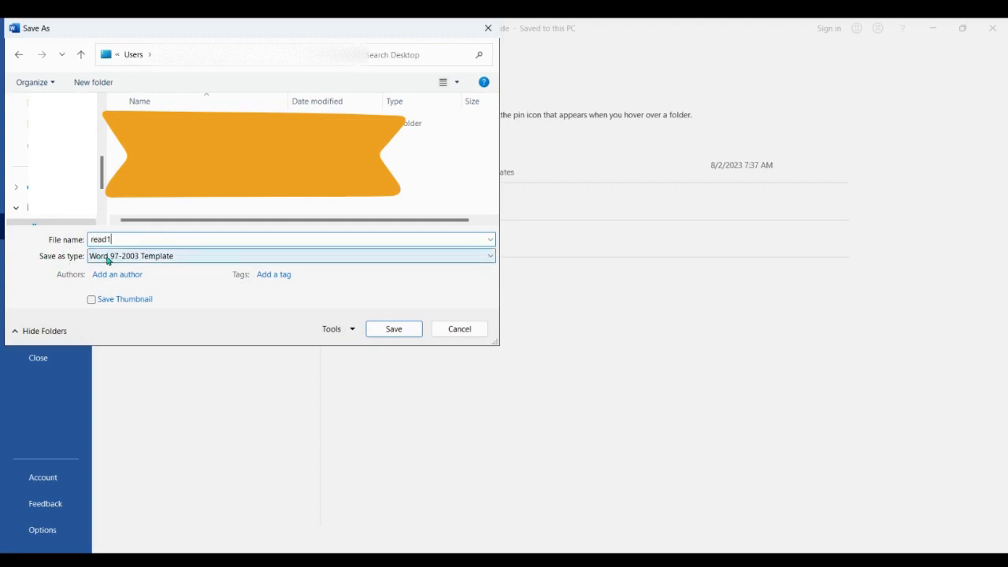
pyautogui.click(291, 255)
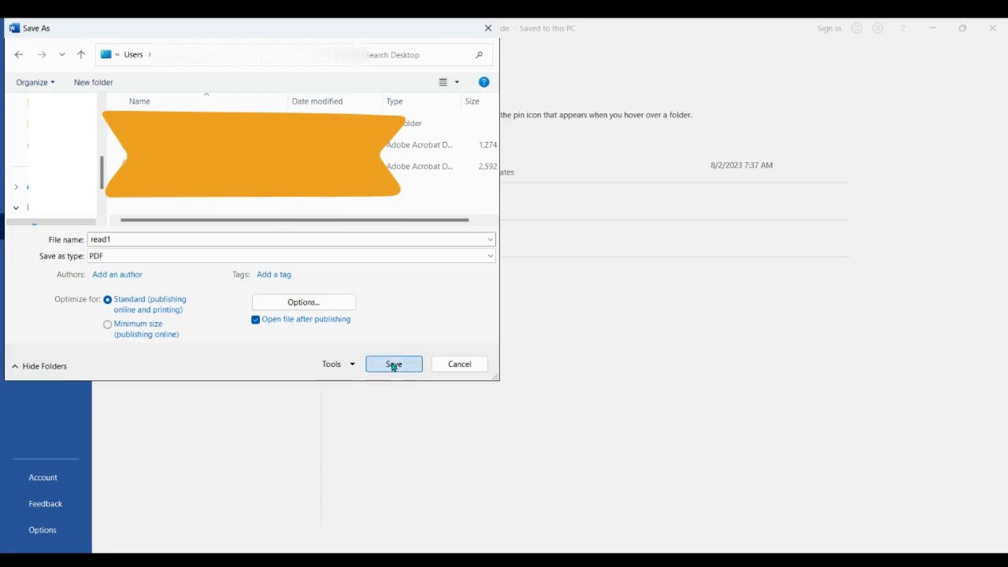
pyautogui.click(394, 362)
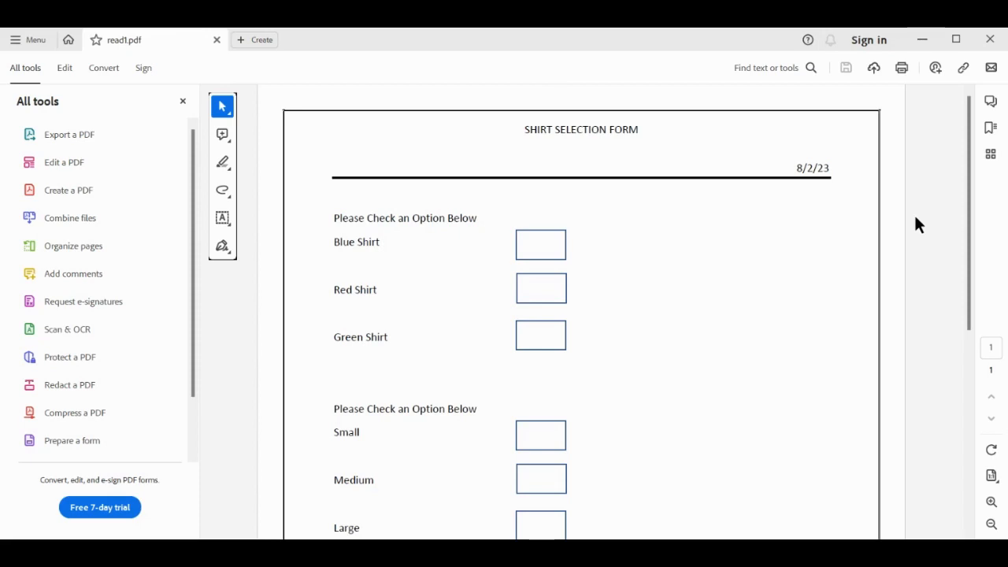
pyautogui.moveTo(917, 223)
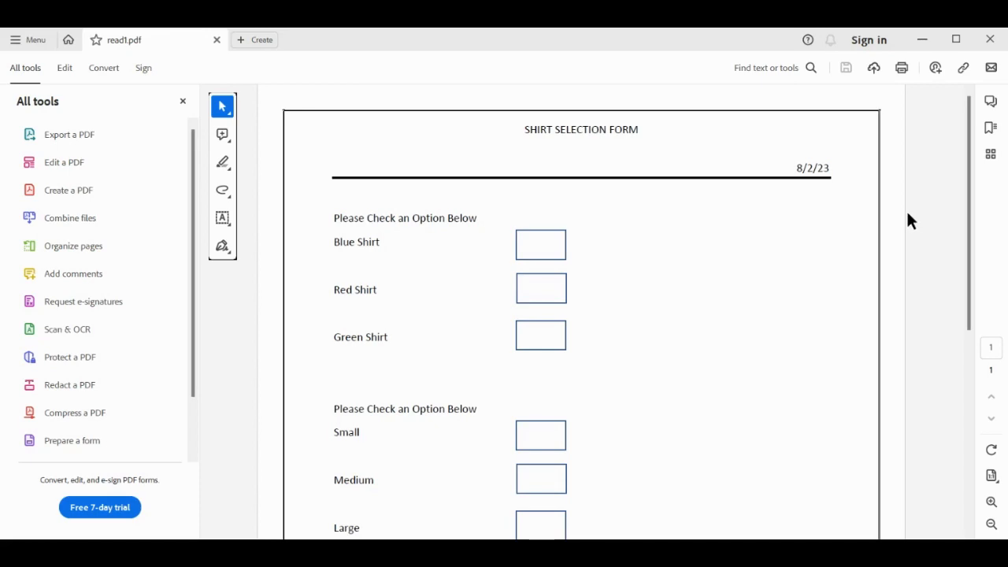
pyautogui.moveTo(922, 223)
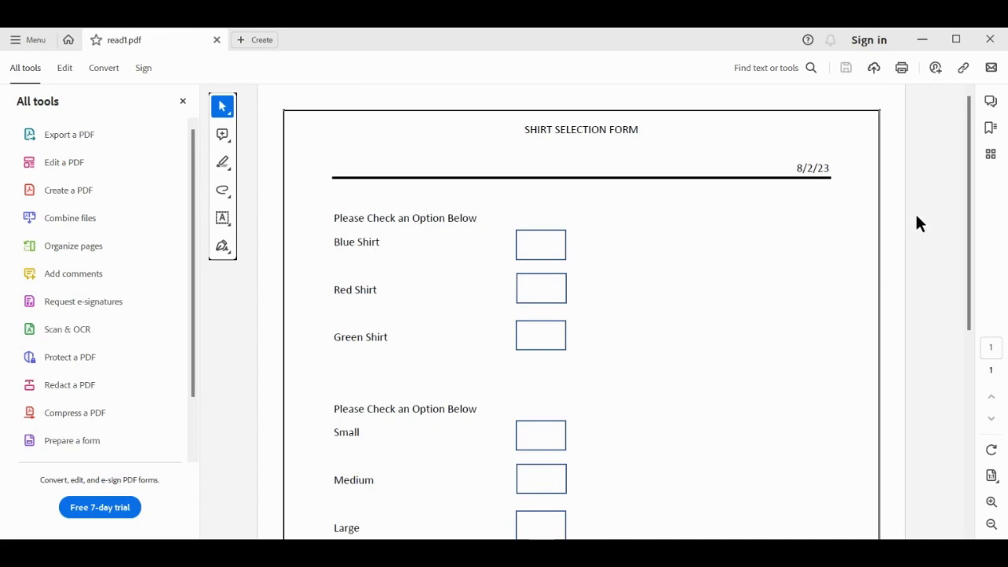